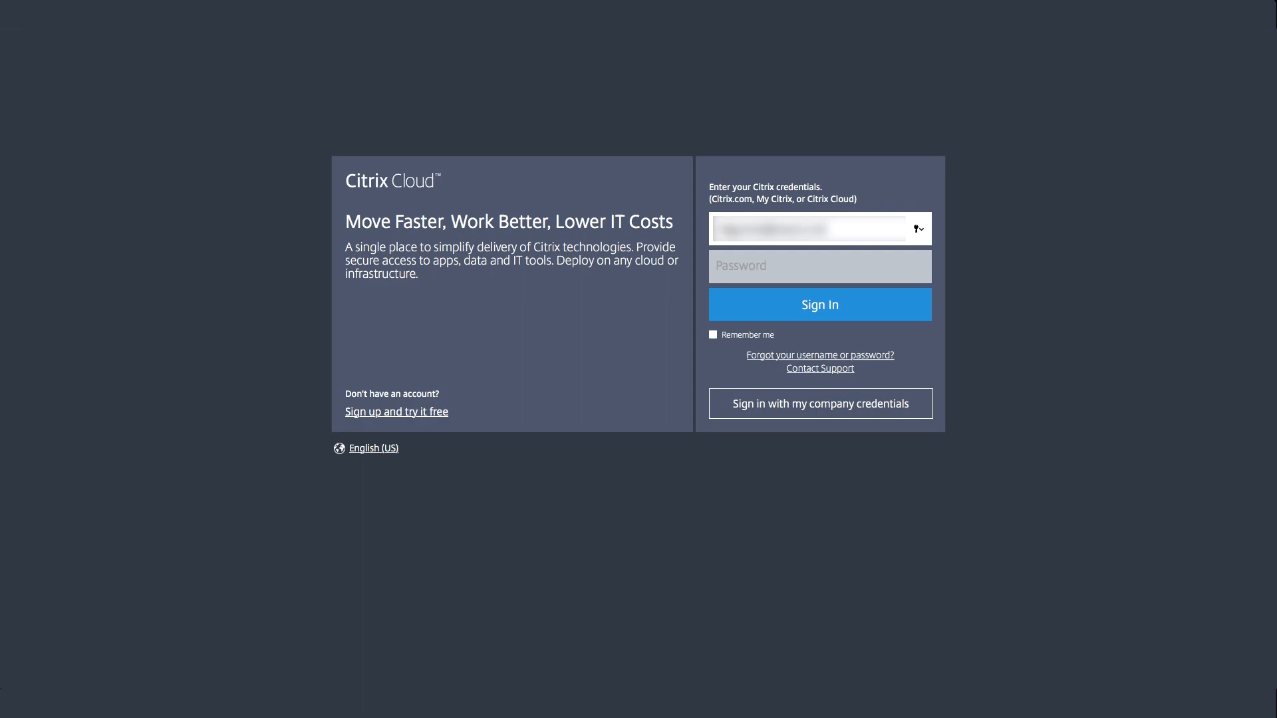
Step: Sign in to Citrix Cloud and reach the Virtual Apps and Desktops Service overview
left_click(819, 303)
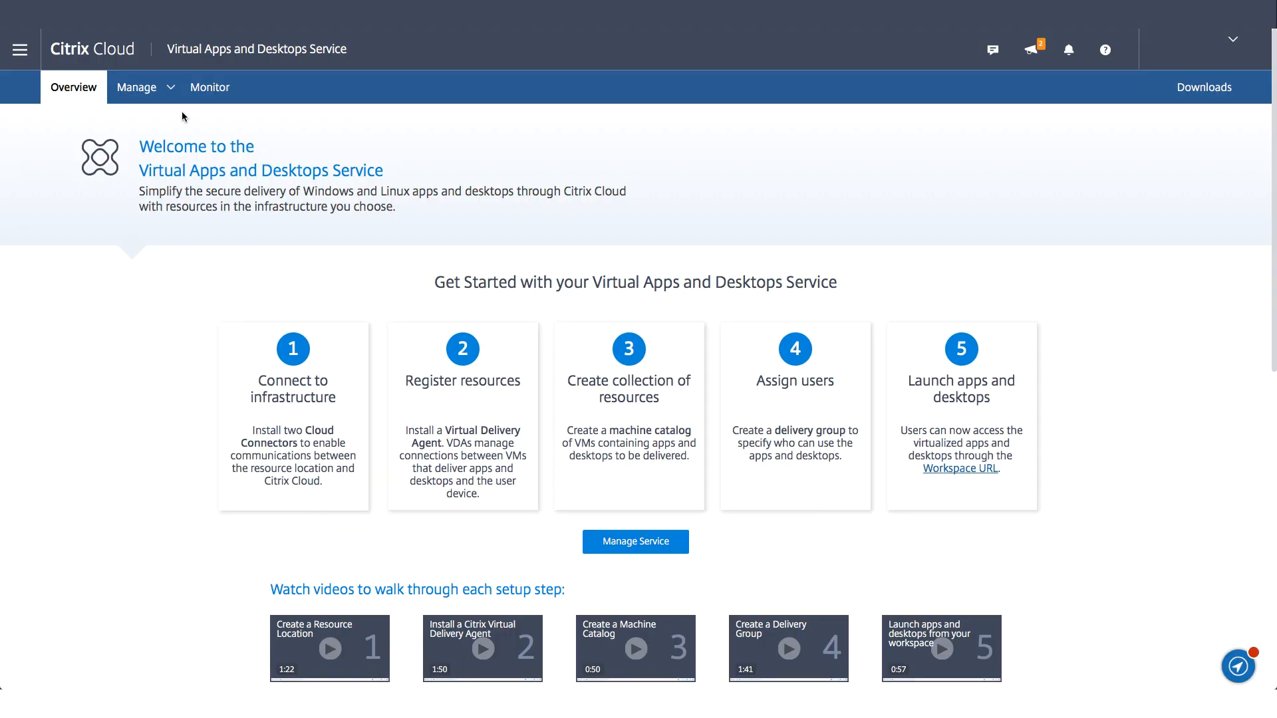
left_click(135, 87)
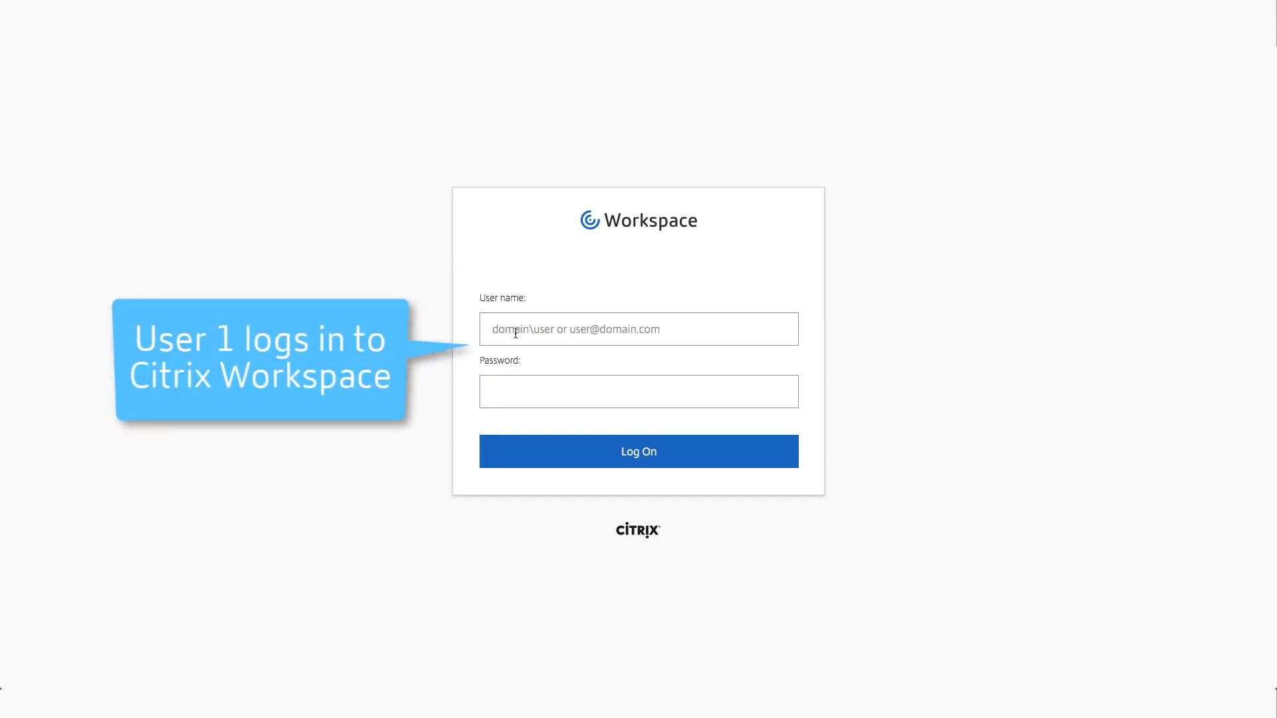
Step: Log on as the first user and launch the Windows 10 MS Desktop from Recents
left_click(639, 451)
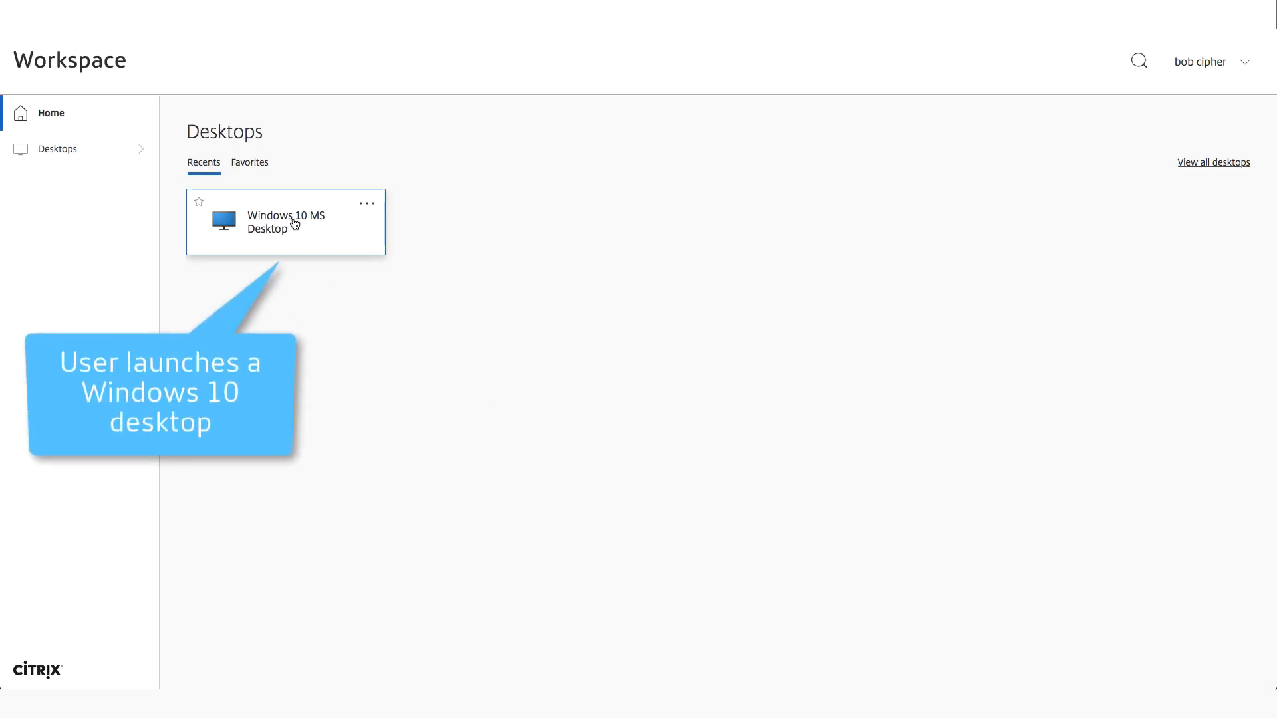
left_click(286, 222)
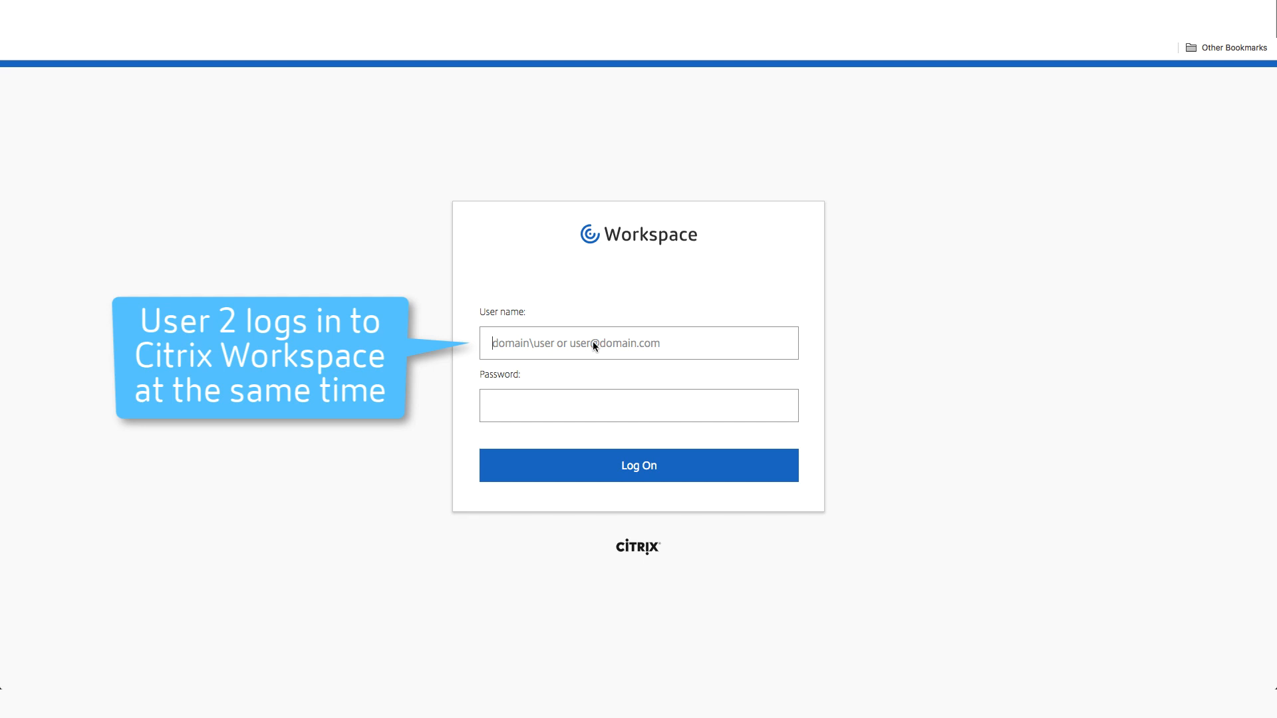
Step: Log on as Citrixwvd\domt and launch the Windows 10 MS Desktop for the second user
type("Citrixwvd\\domt")
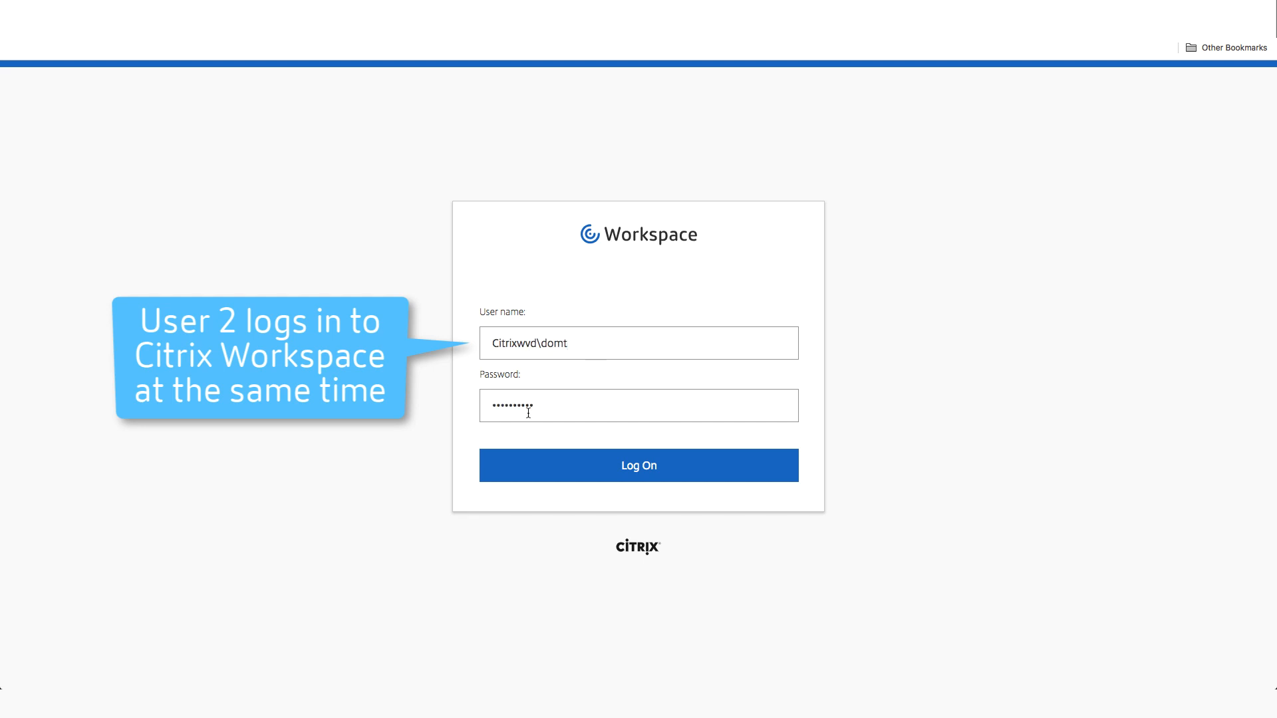
left_click(639, 466)
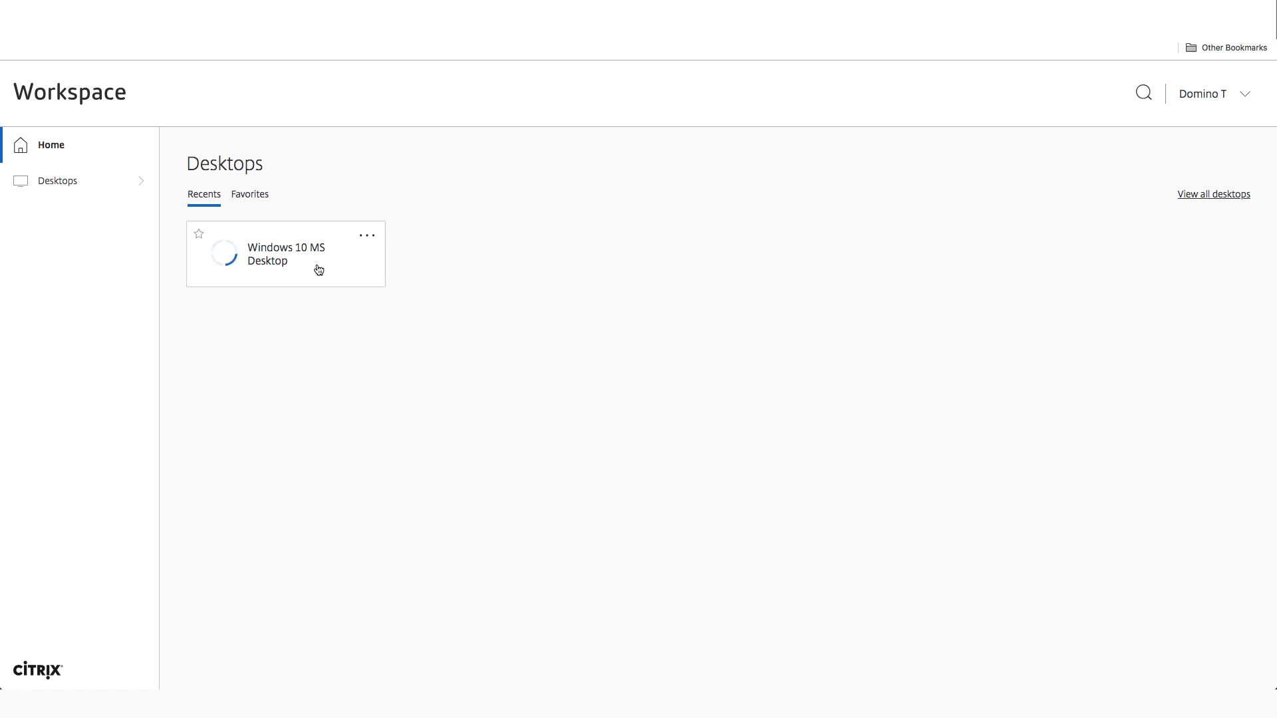
left_click(285, 253)
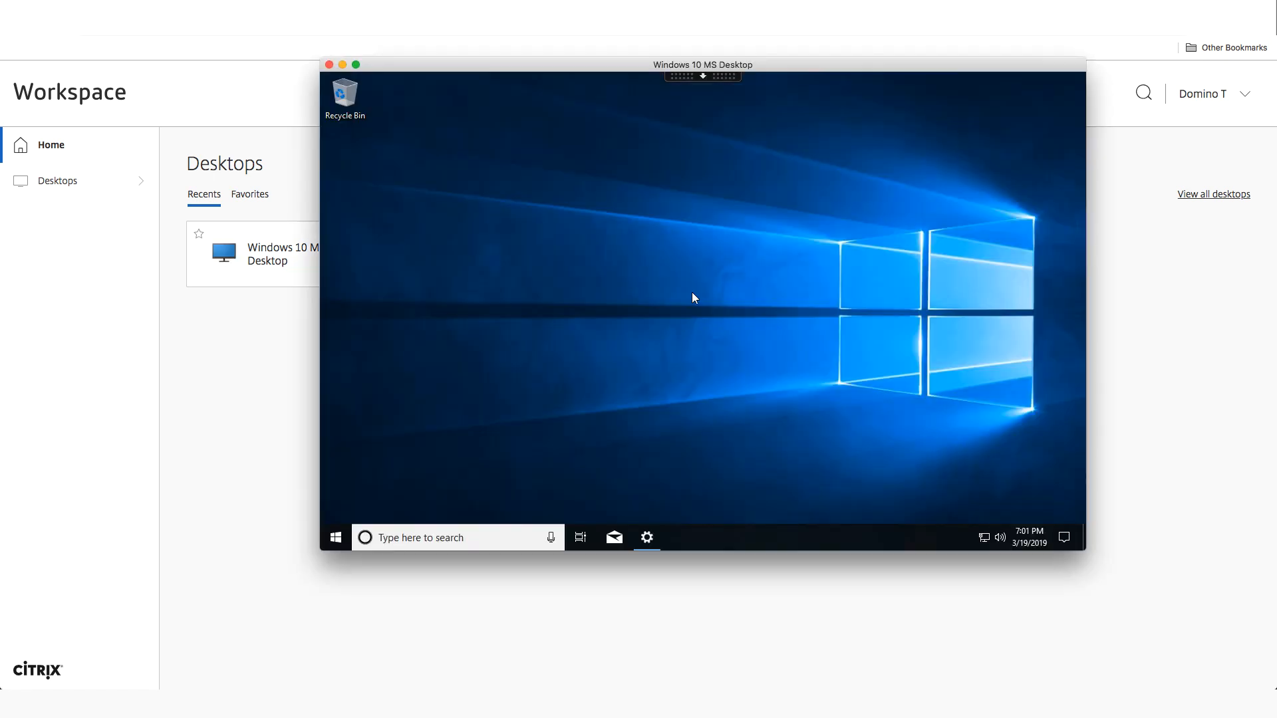
left_click(647, 537)
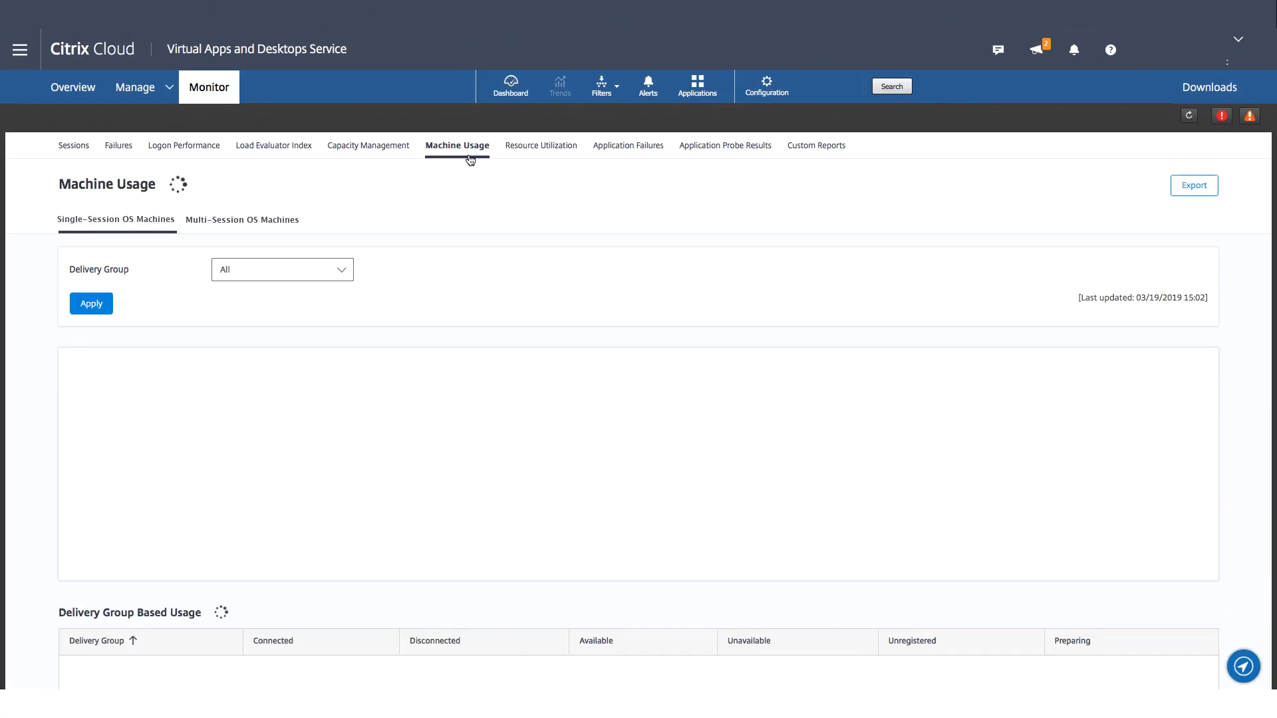
Step: View Multi-Session OS Machines usage (one VM in use), then the dashboard showing 2 sessions connected
left_click(242, 219)
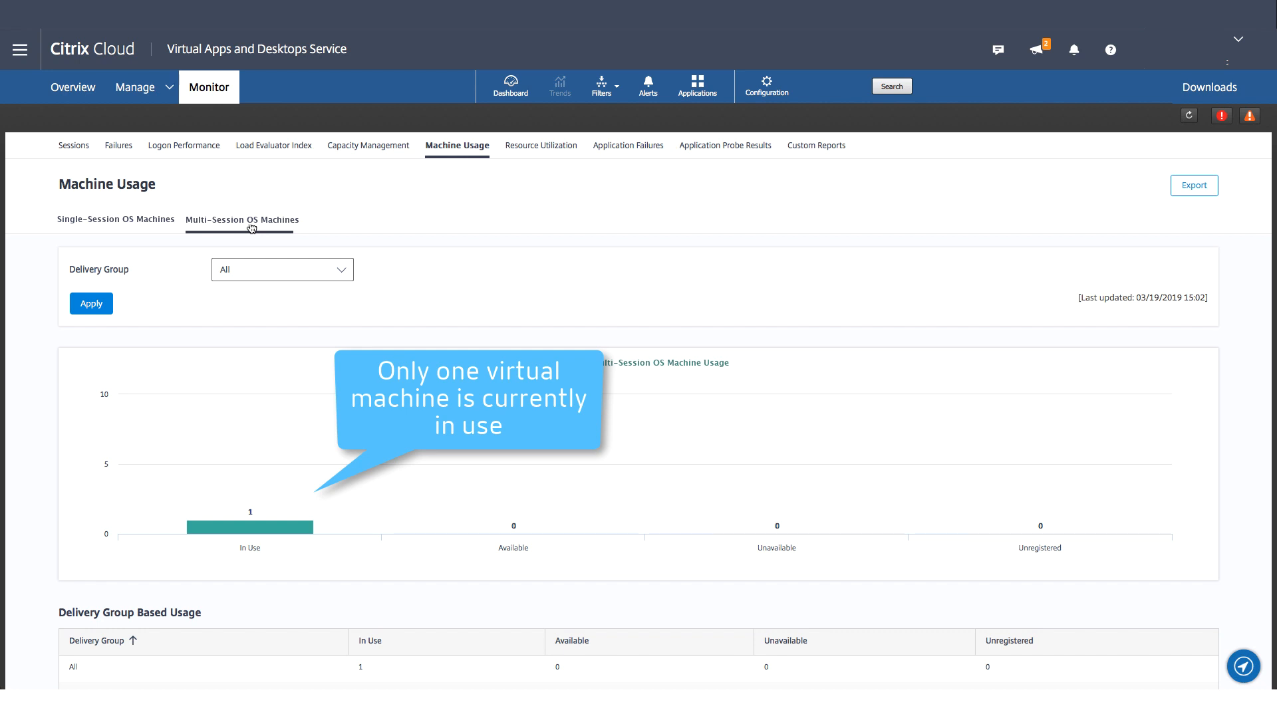
mouse_move(253, 228)
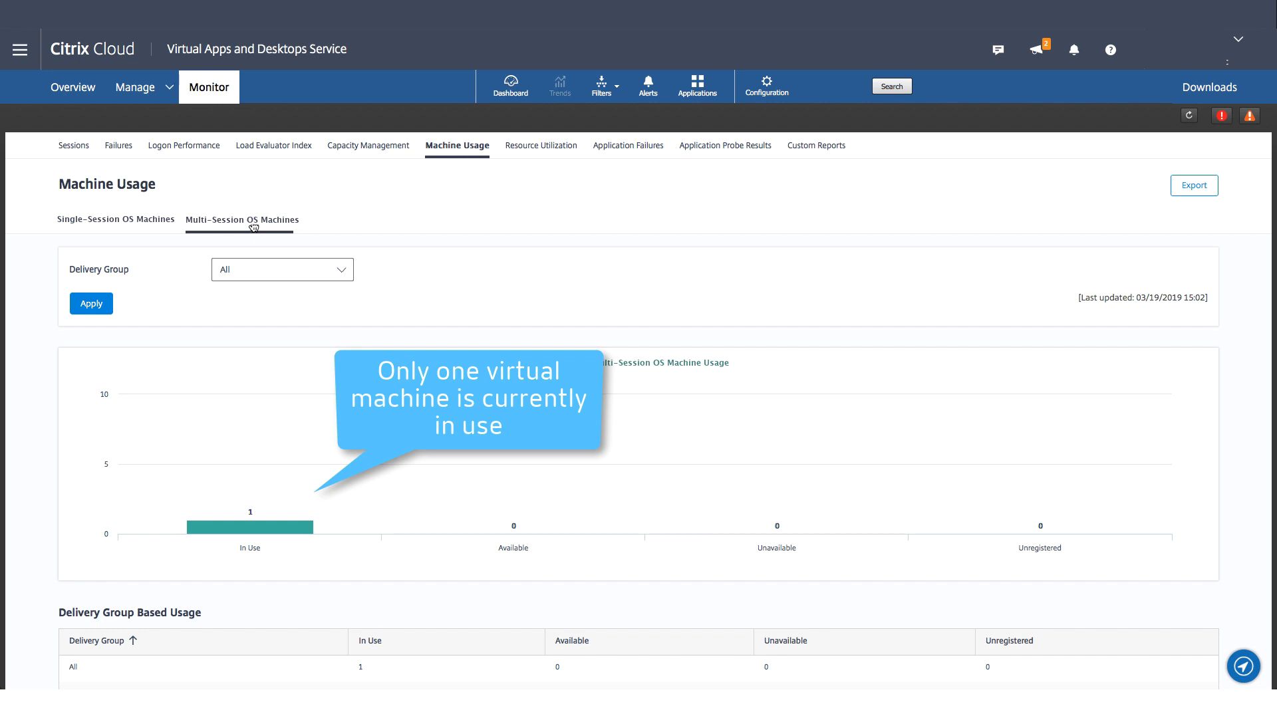
left_click(509, 87)
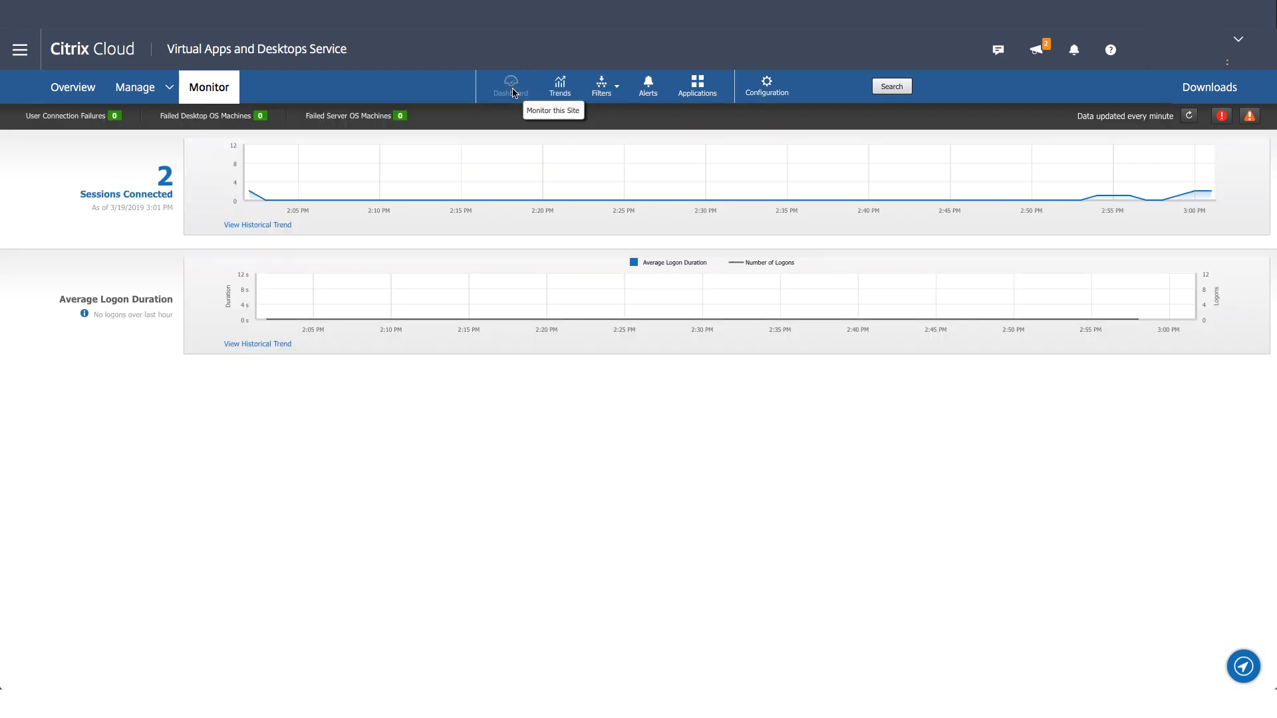